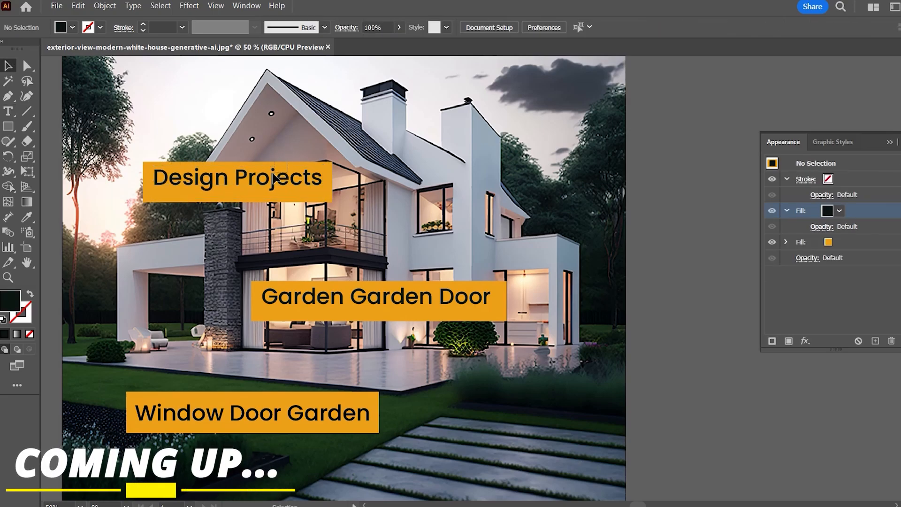
Step: Change the rectangle's fill from white to orange via the Color Picker
{"action": "left_click", "coordinate": [236, 177]}
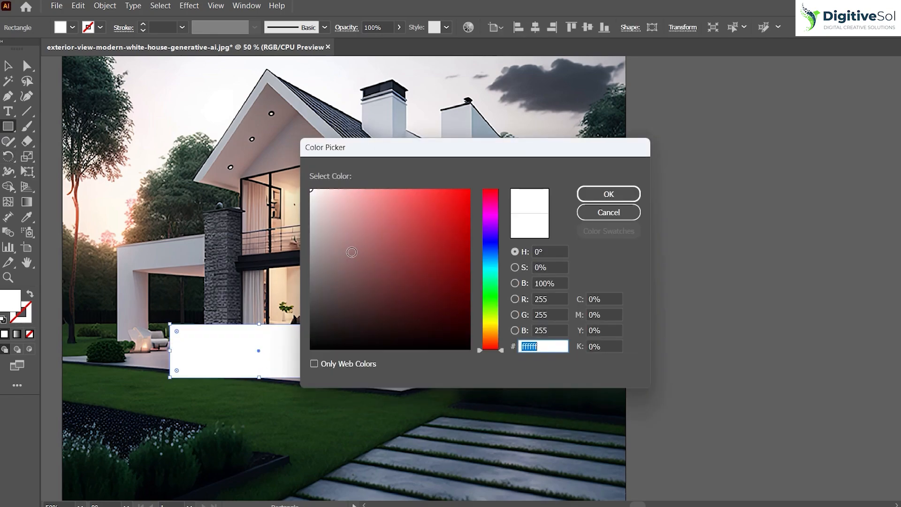
{"action": "left_click", "coordinate": [607, 193]}
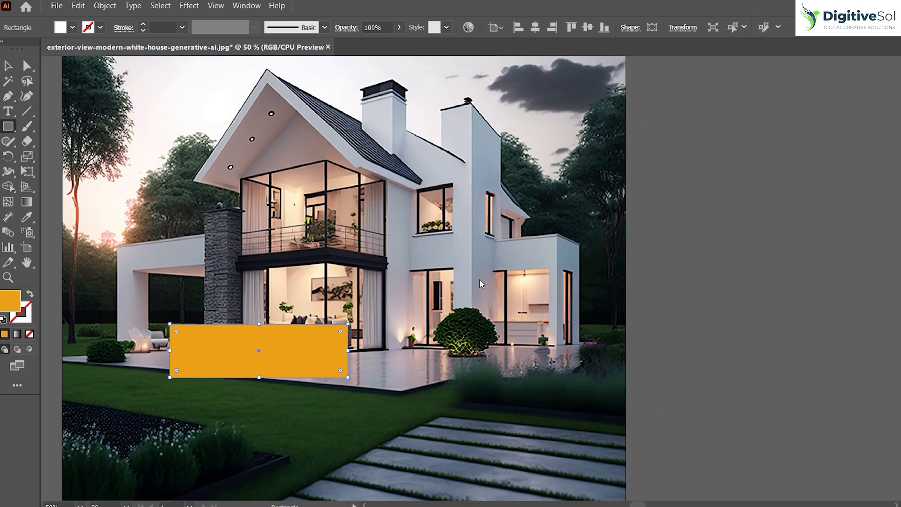
{"action": "left_click", "coordinate": [9, 111]}
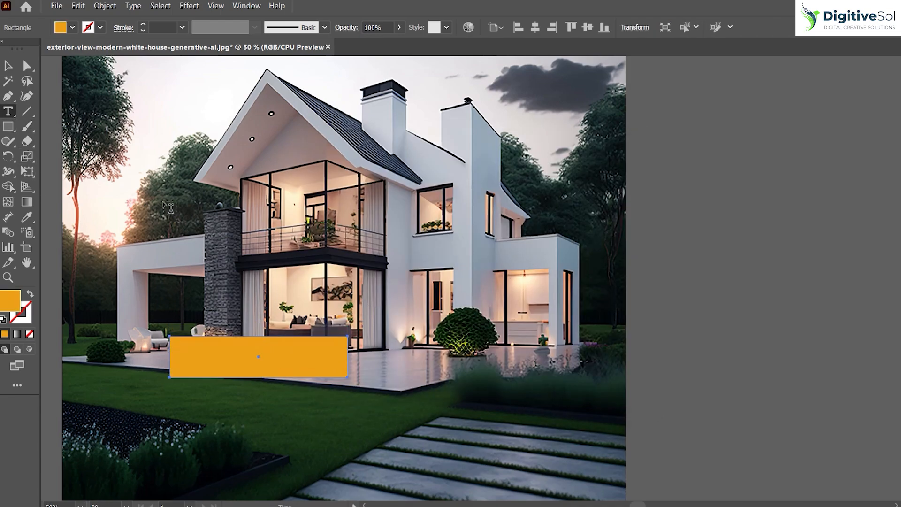
Step: Type the label text 'Window Door Garden' over the orange rectangle
{"action": "type", "text": "D"}
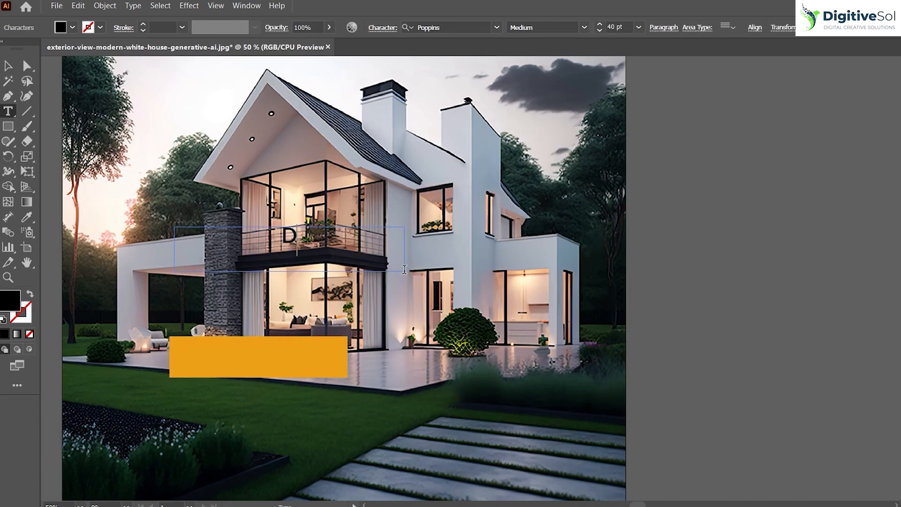
{"action": "type", "text": "Window"}
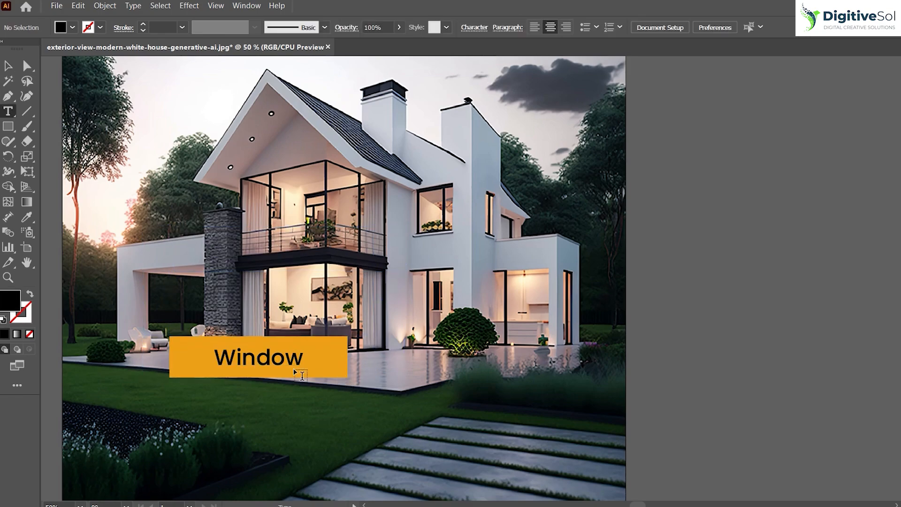
{"action": "type", "text": "Door"}
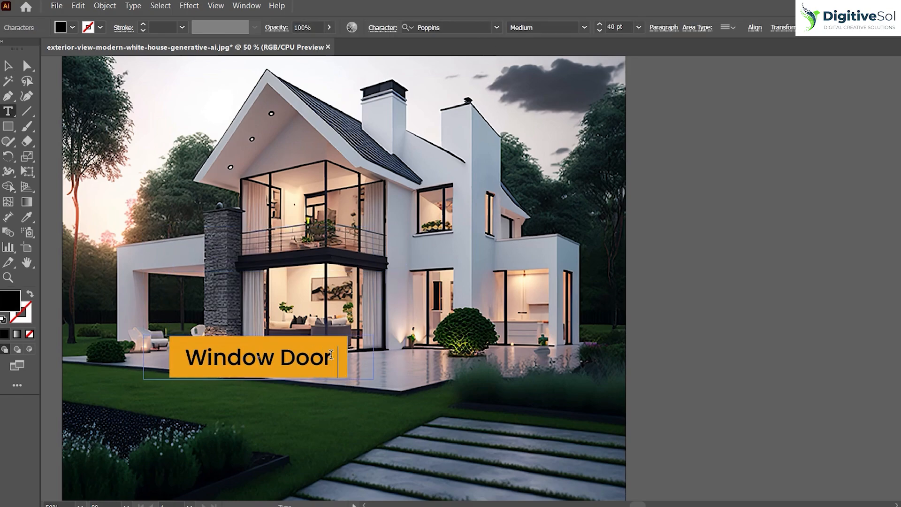
{"action": "type", "text": "Garden"}
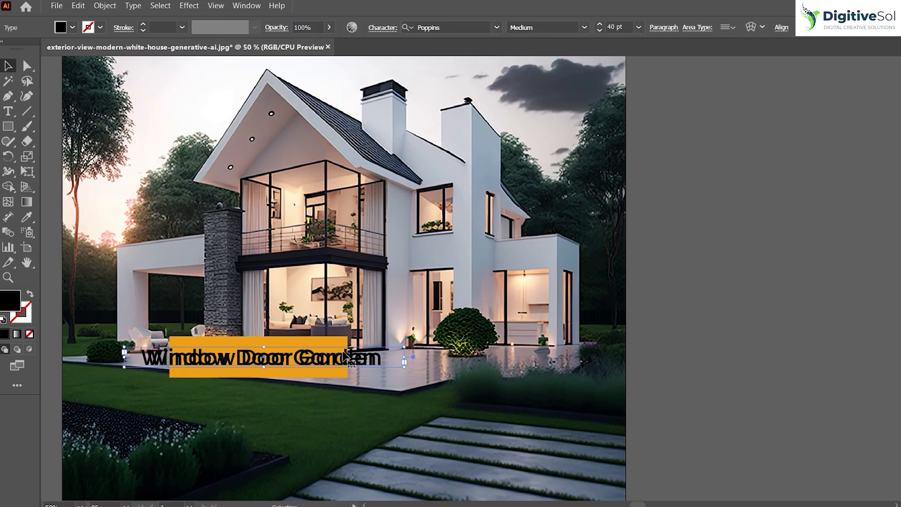
Step: Fit the orange rectangle to the text and move the label down onto the lawn
{"action": "left_click", "coordinate": [663, 354]}
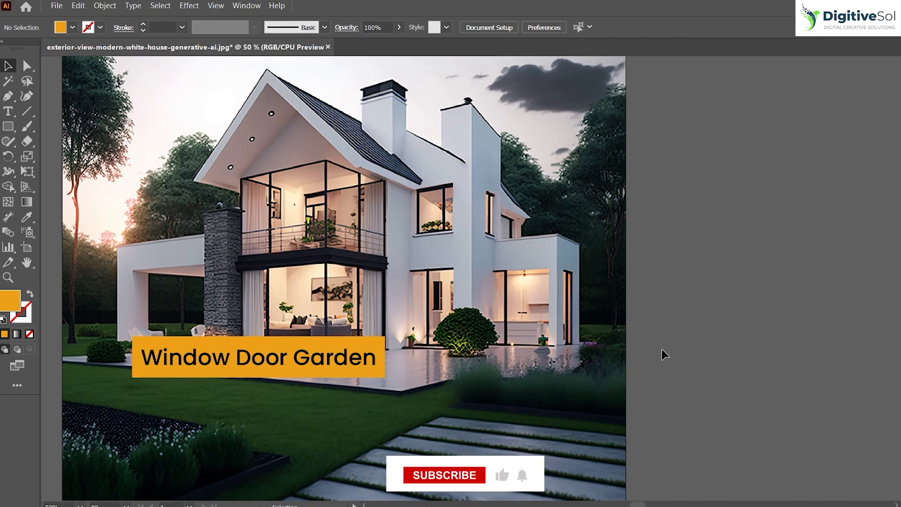
{"action": "left_click", "coordinate": [444, 474]}
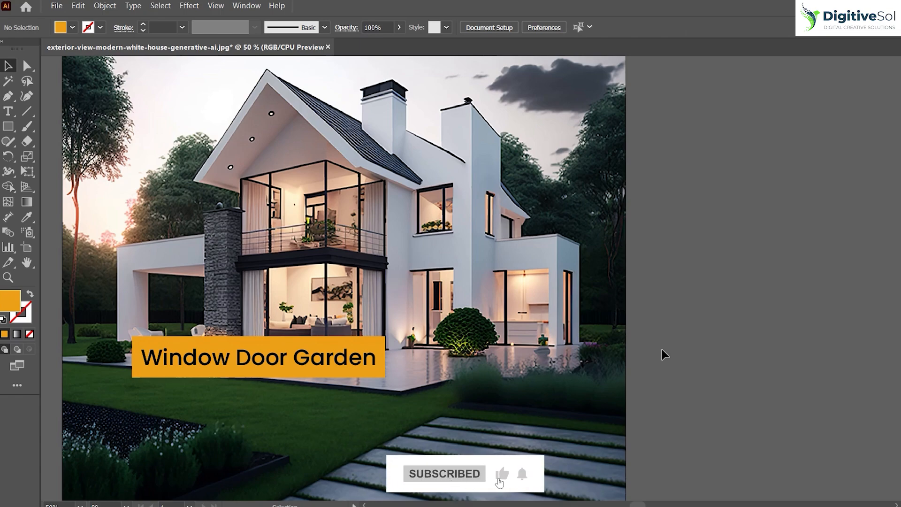
{"action": "left_click", "coordinate": [258, 357]}
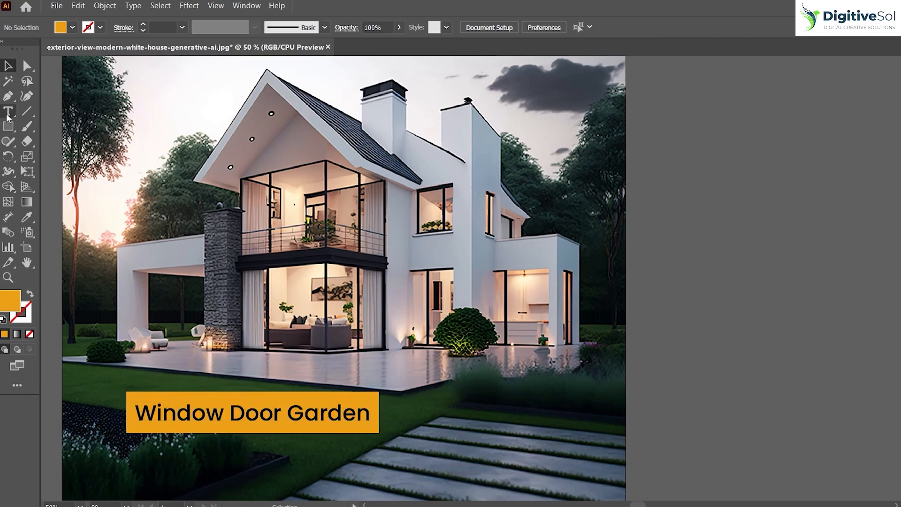
Step: Type 'Design with Saad Ahmed' and position it across the middle of the house front
{"action": "left_click", "coordinate": [9, 112]}
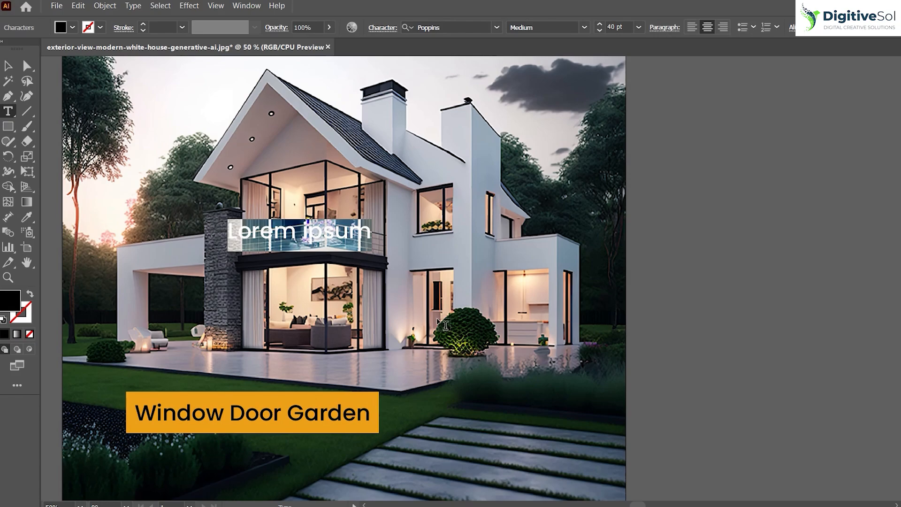
{"action": "type", "text": "Ds"}
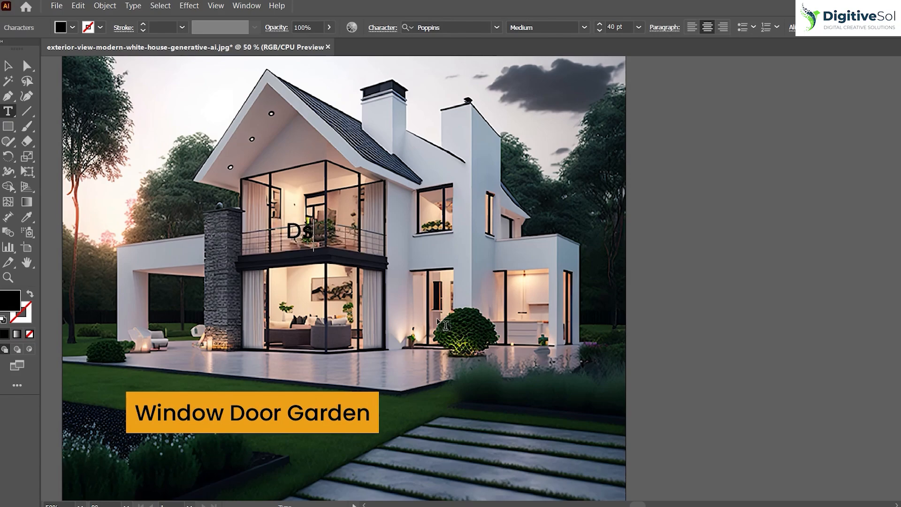
{"action": "type", "text": "esign with Saad Ahmed"}
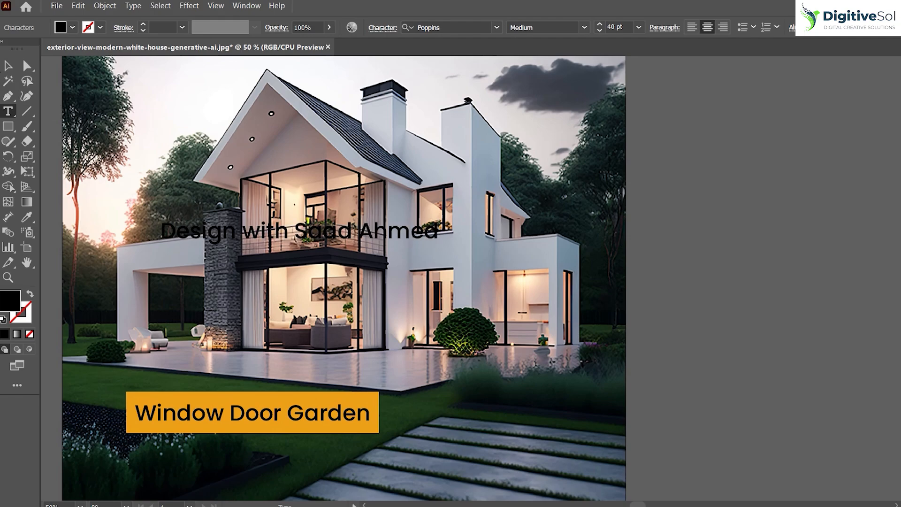
{"action": "left_click_drag", "start_coordinate": [299, 231], "coordinate": [379, 295]}
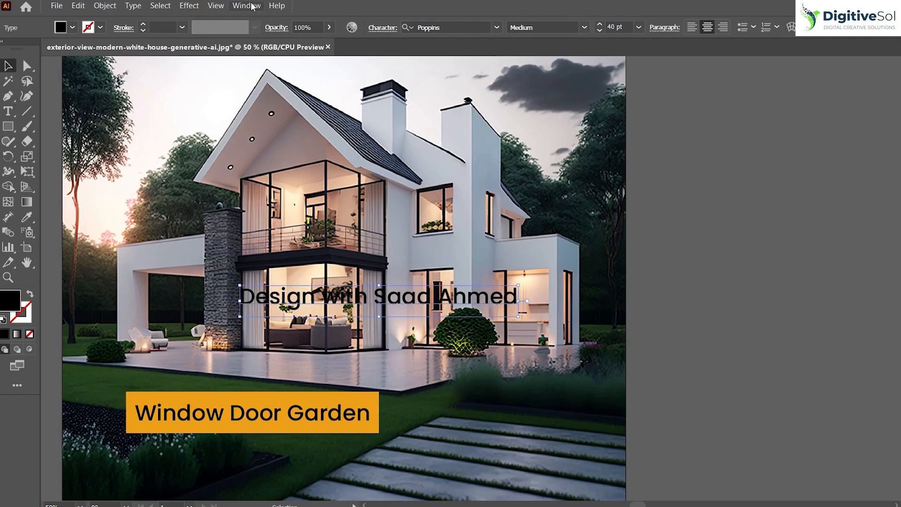
Step: Add a new fill to the 'Design with Saad Ahmed' text in the Appearance panel
{"action": "left_click", "coordinate": [246, 5]}
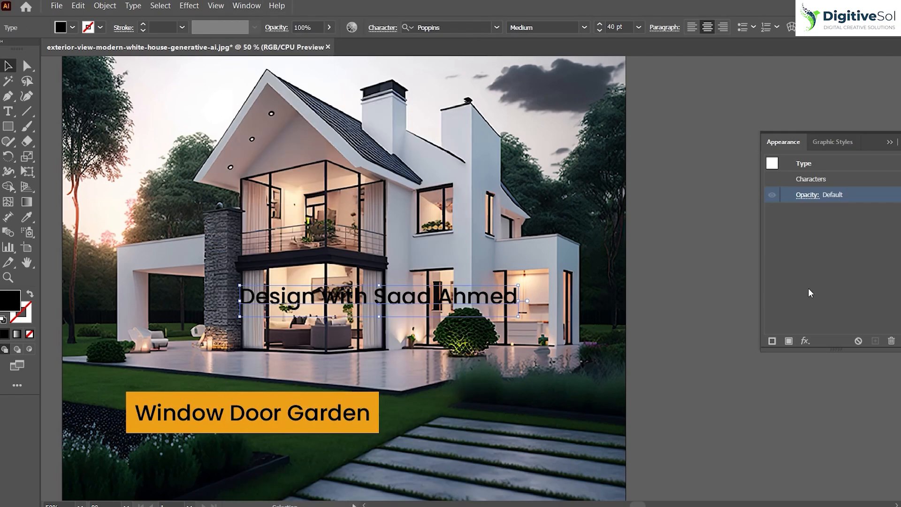
{"action": "mouse_move", "coordinate": [788, 340]}
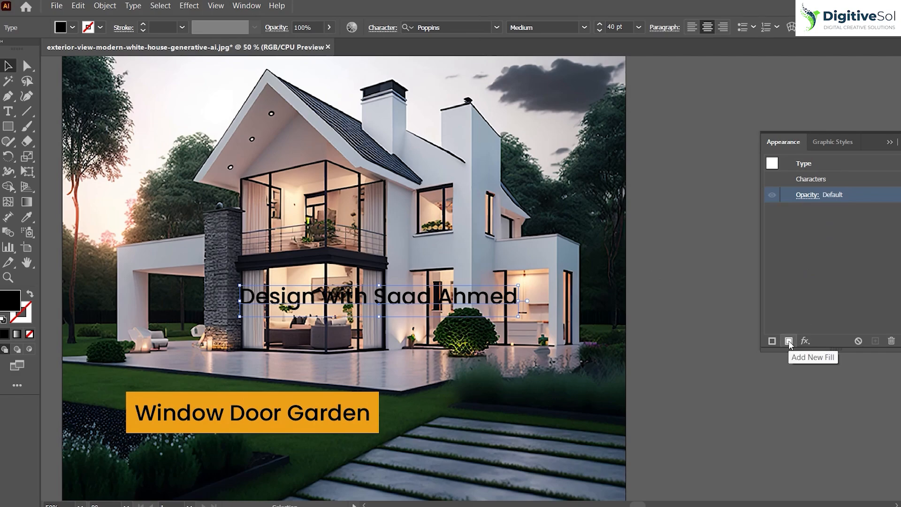
{"action": "left_click", "coordinate": [787, 340]}
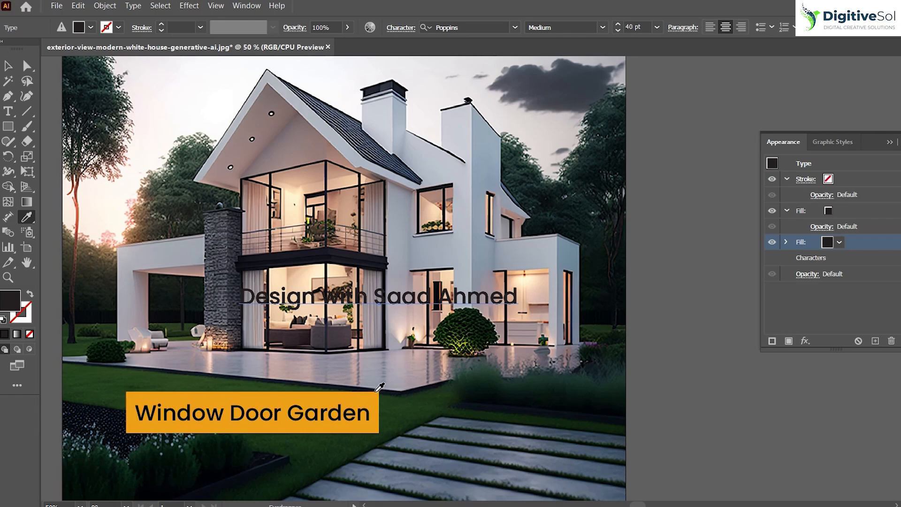
Step: Set the text's upper fill to white, leaving the orange fill selected beneath it
{"action": "left_click", "coordinate": [828, 241]}
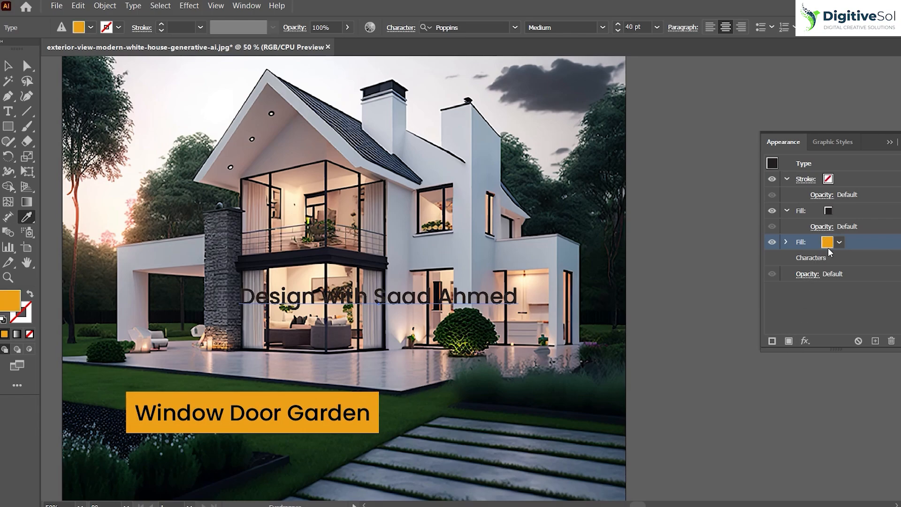
{"action": "left_click", "coordinate": [798, 210]}
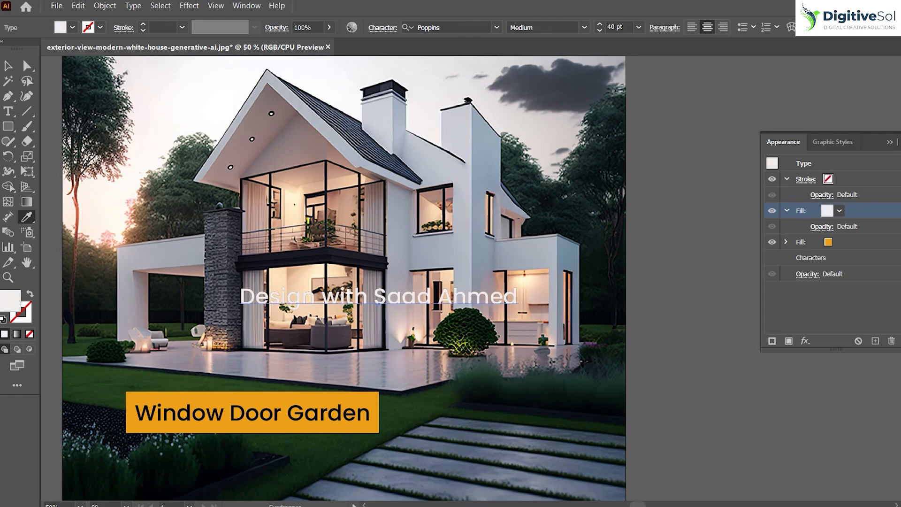
{"action": "left_click", "coordinate": [801, 241]}
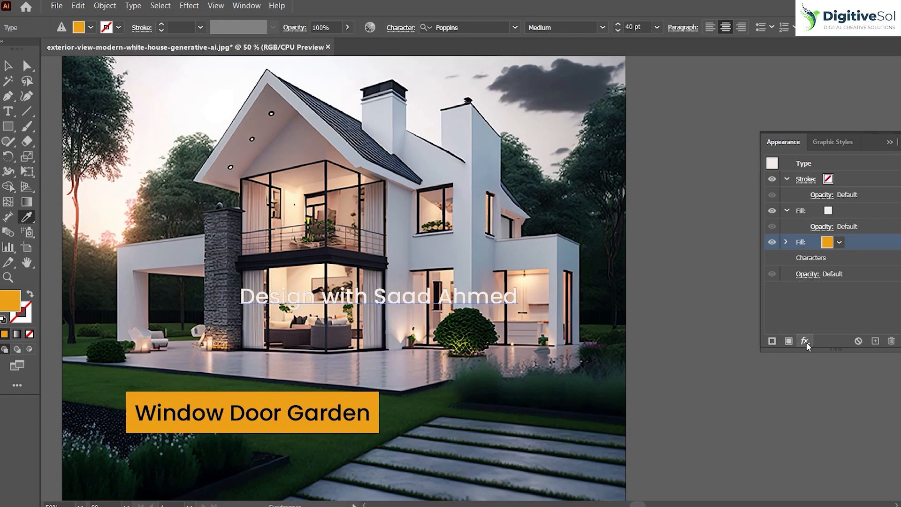
Step: Convert the orange fill to a Rectangle shape with 18 px extra width and 8 px extra height
{"action": "left_click", "coordinate": [804, 341]}
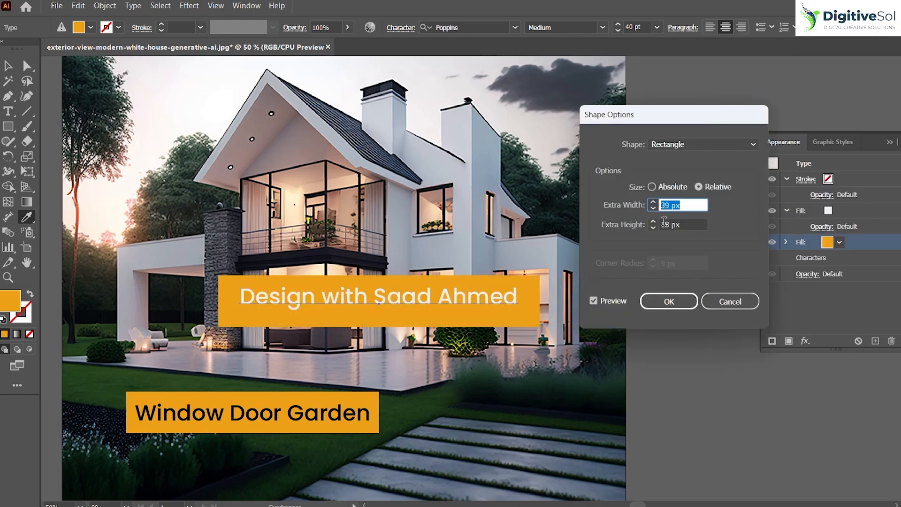
{"action": "left_click", "coordinate": [678, 224]}
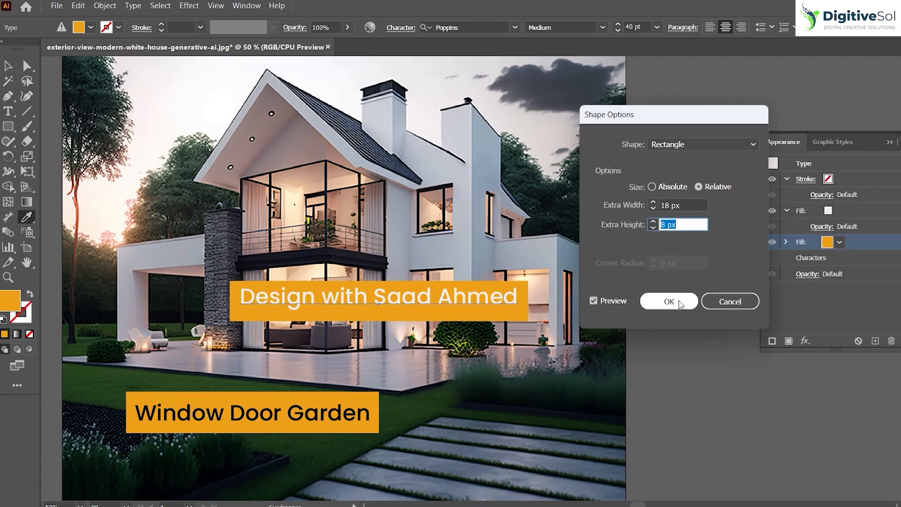
{"action": "left_click", "coordinate": [668, 300]}
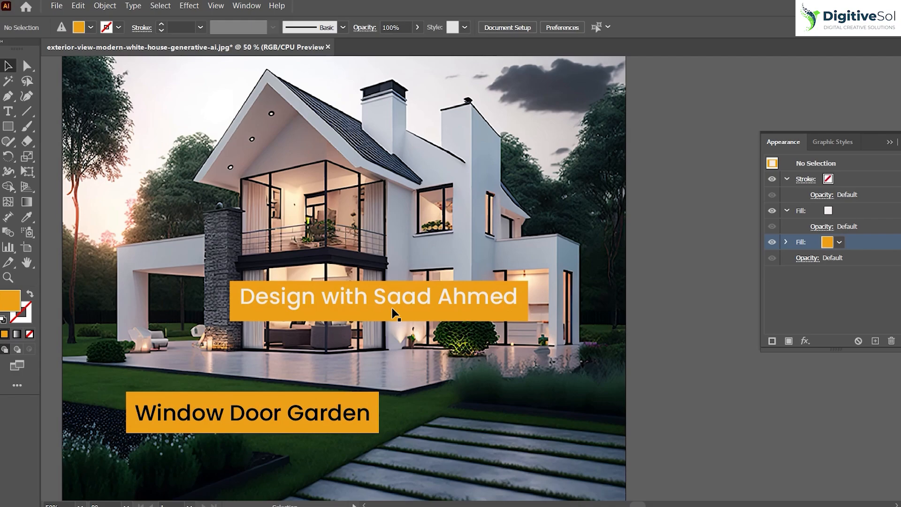
{"action": "mouse_move", "coordinate": [390, 276]}
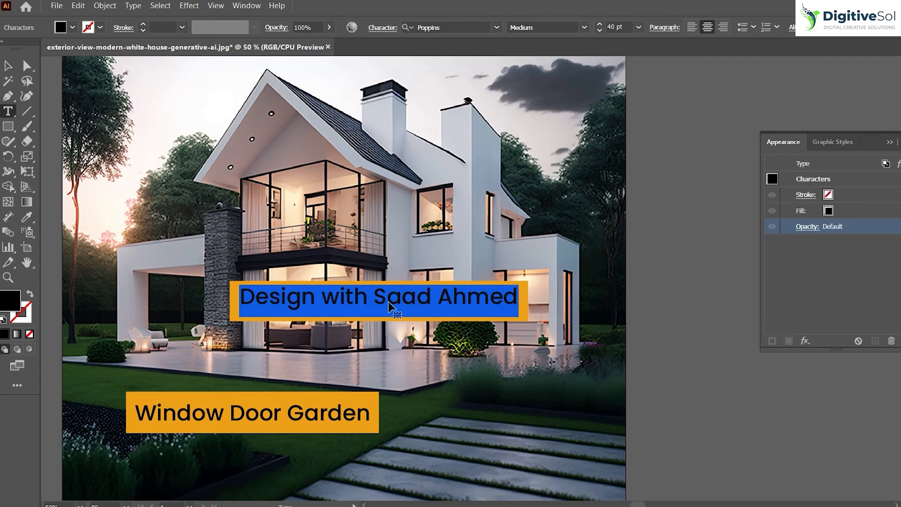
Step: Retype the centre label as 'Garden Garden Door', its orange box resizing to fit
{"action": "type", "text": "Garden"}
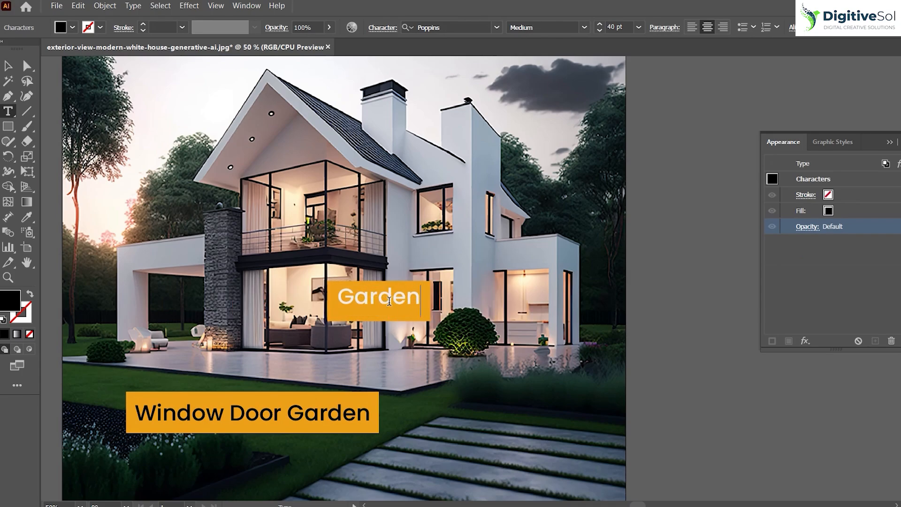
{"action": "type", "text": "Garden Door"}
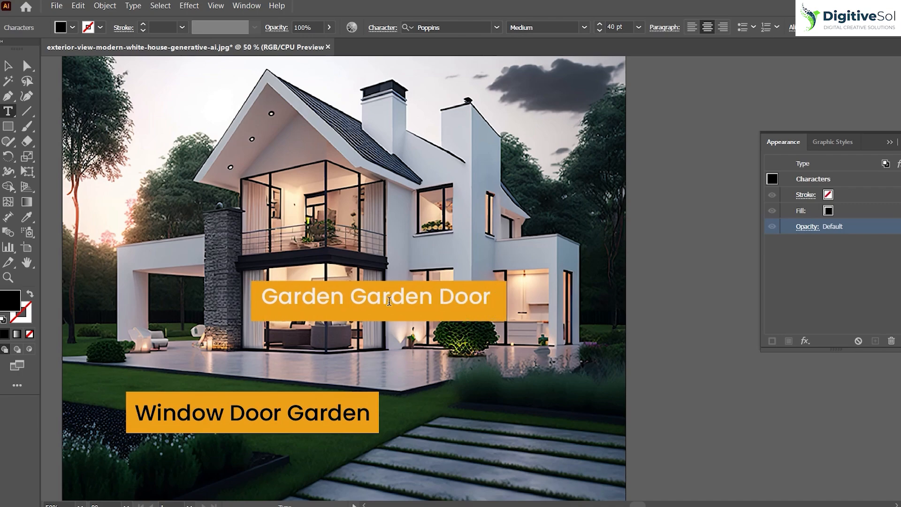
{"action": "triple_click", "coordinate": [376, 297]}
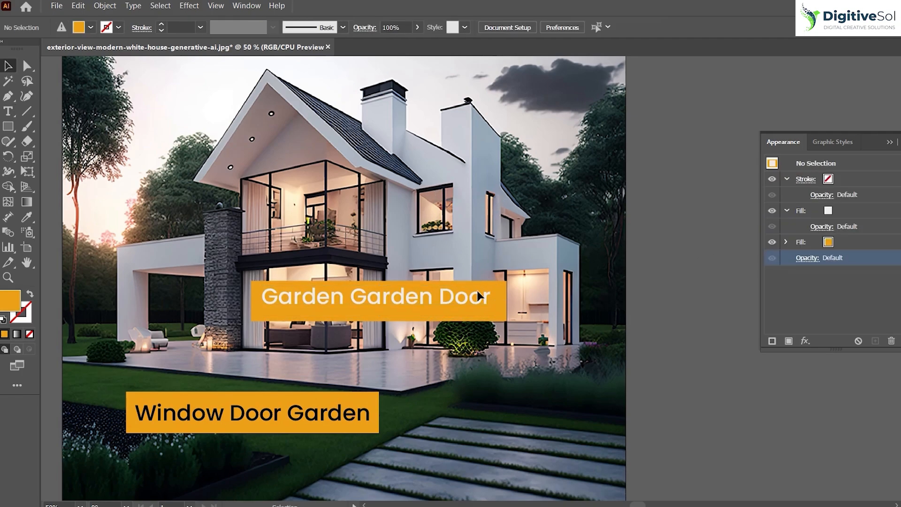
Step: Make a 'Design Projects' copy of the label at the upper left and reduce its font size
{"action": "left_click", "coordinate": [374, 296]}
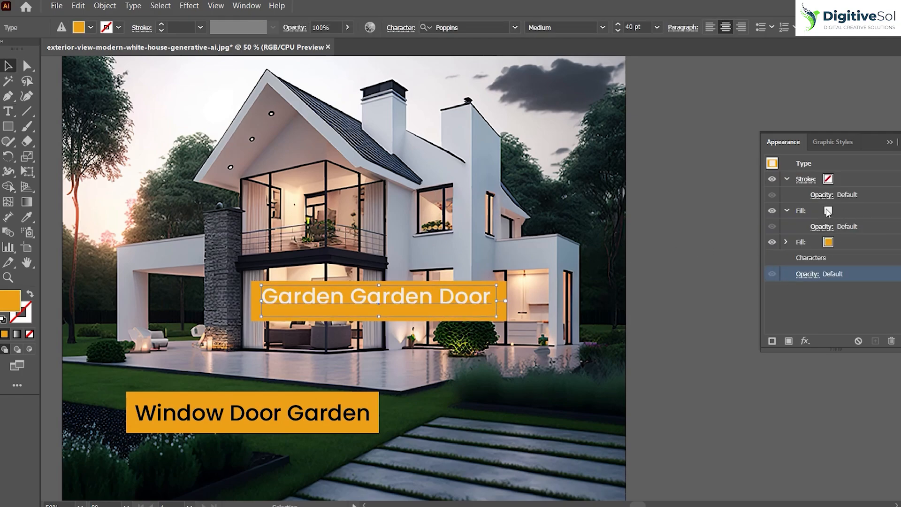
{"action": "left_click", "coordinate": [800, 210]}
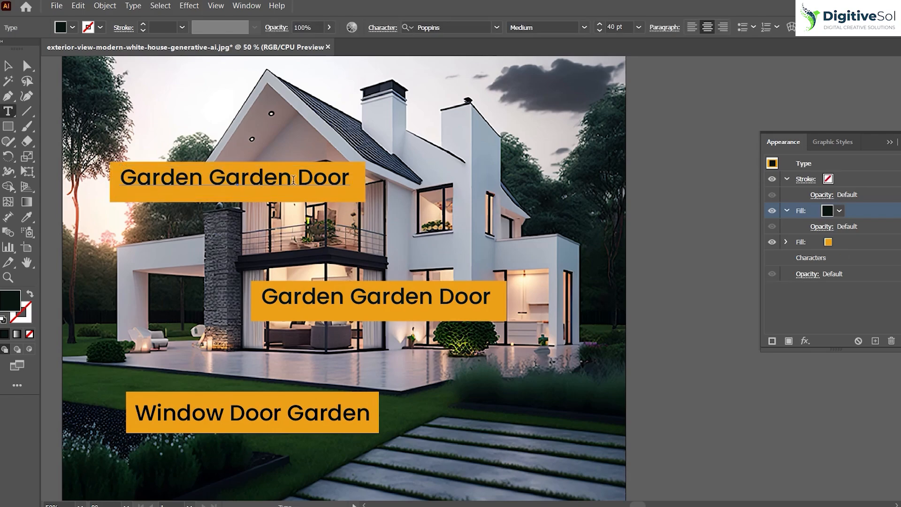
{"action": "type", "text": "Design Projects"}
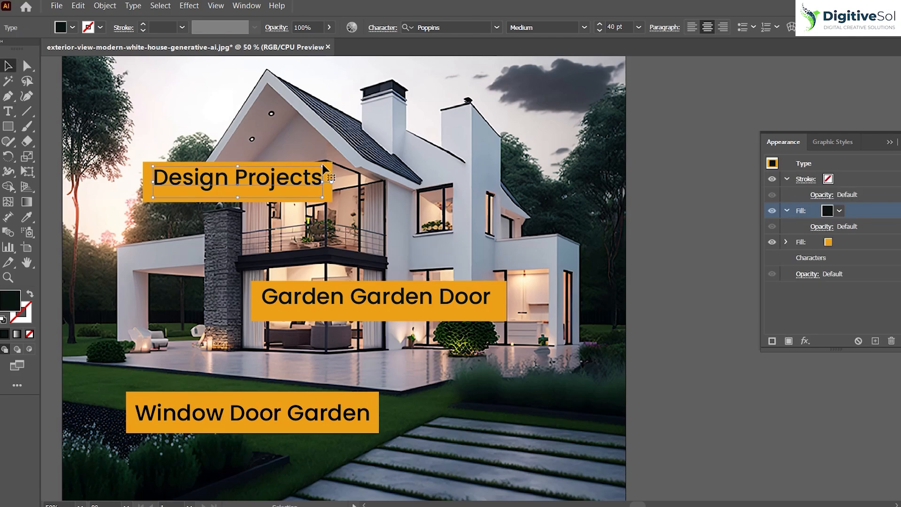
{"action": "triple_click", "coordinate": [235, 177]}
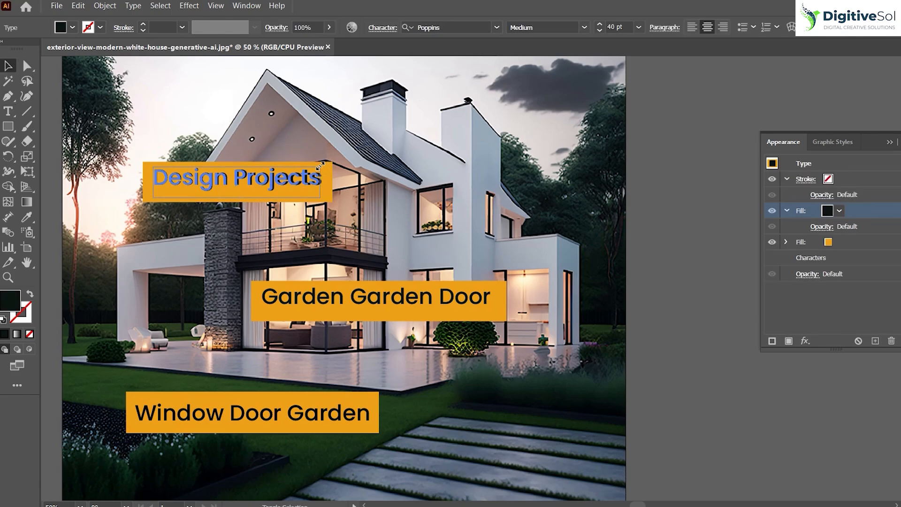
{"action": "left_click", "coordinate": [400, 217]}
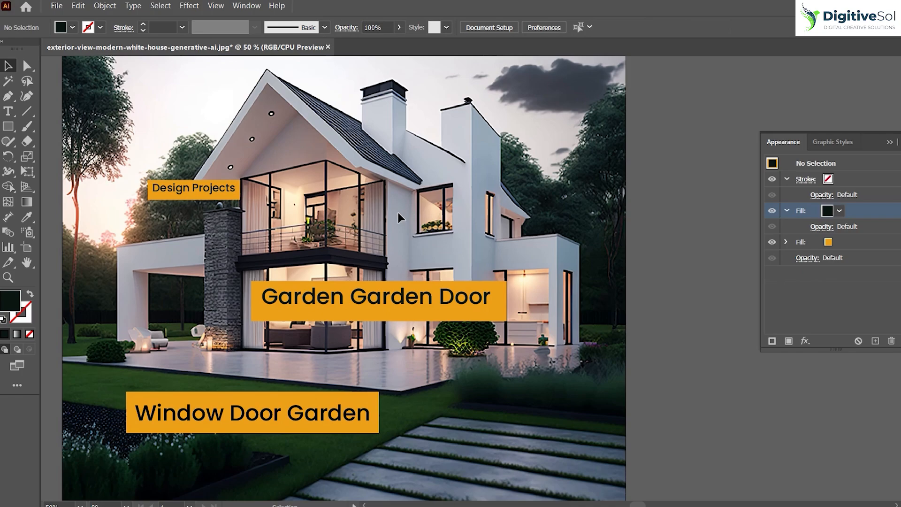
{"action": "mouse_move", "coordinate": [663, 409]}
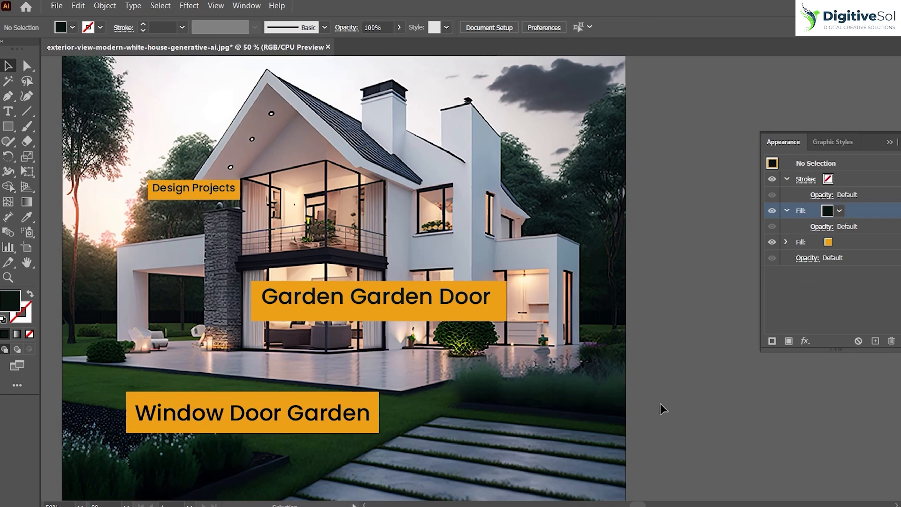
{"action": "mouse_move", "coordinate": [740, 503]}
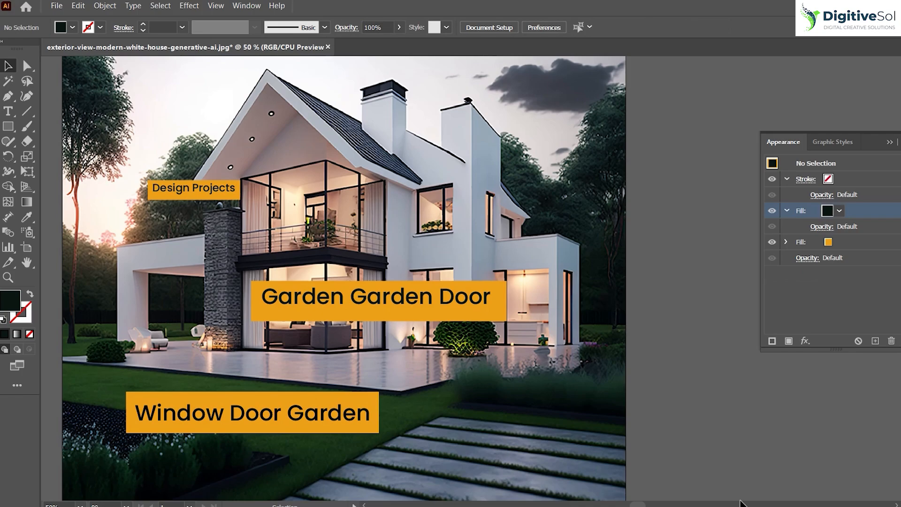